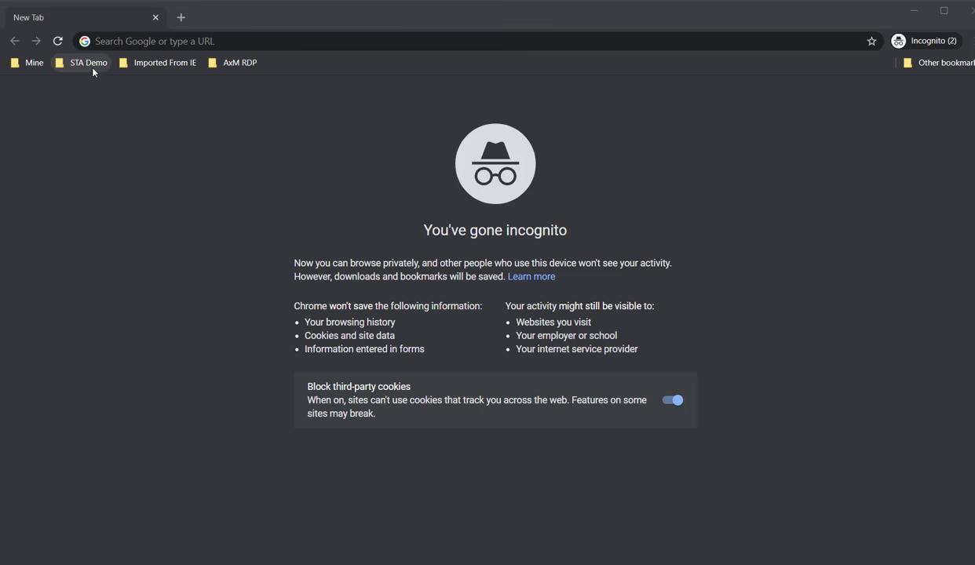
Launch Azure Portal from the STA Demo bookmarks, then sign out of the account
{"action": "left_click", "coordinate": [88, 62]}
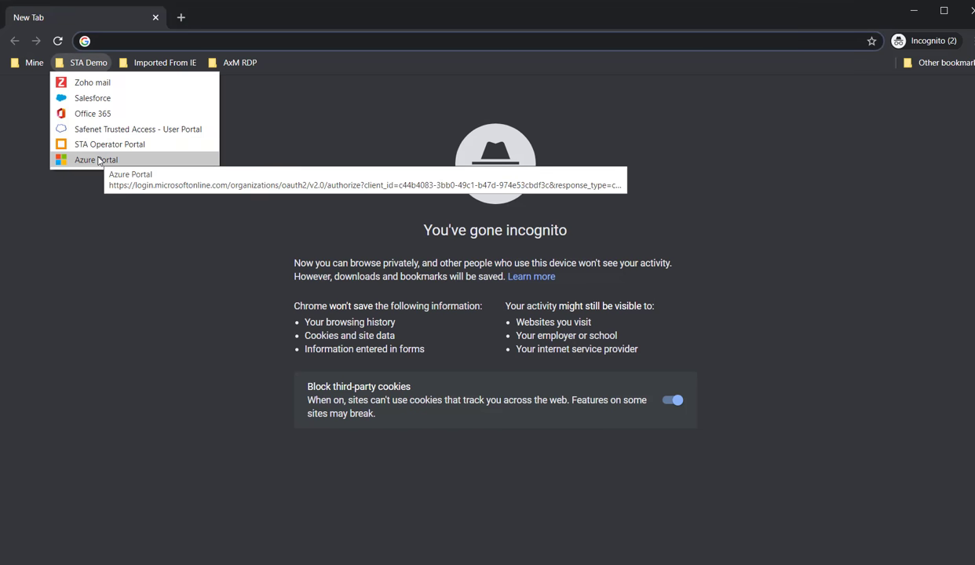
{"action": "left_click", "coordinate": [95, 159]}
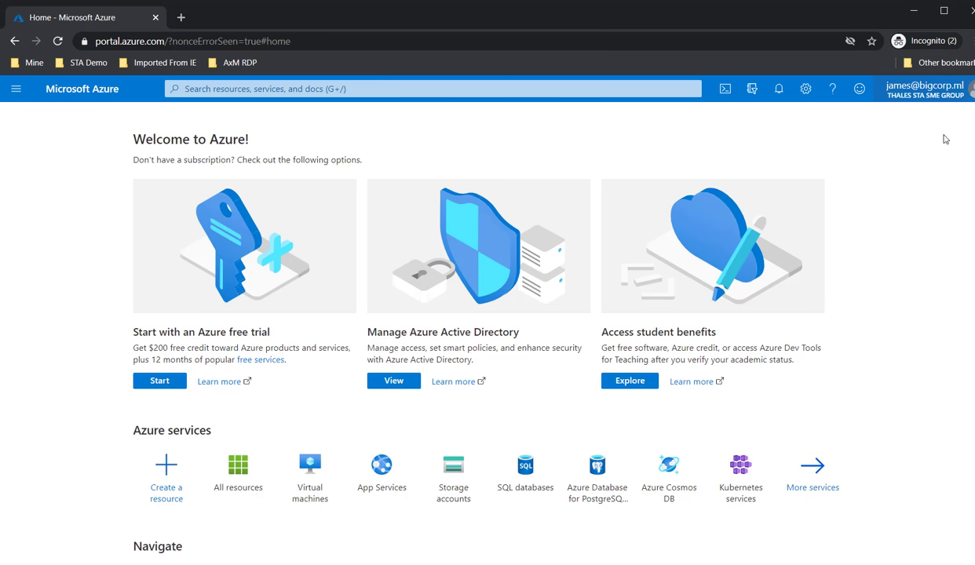
{"action": "left_click", "coordinate": [925, 88]}
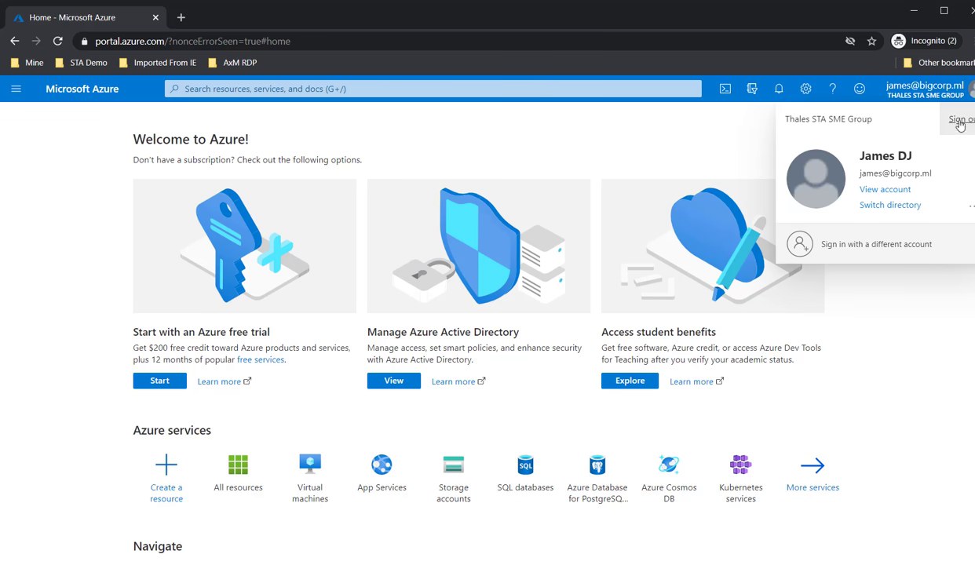
{"action": "left_click", "coordinate": [959, 121]}
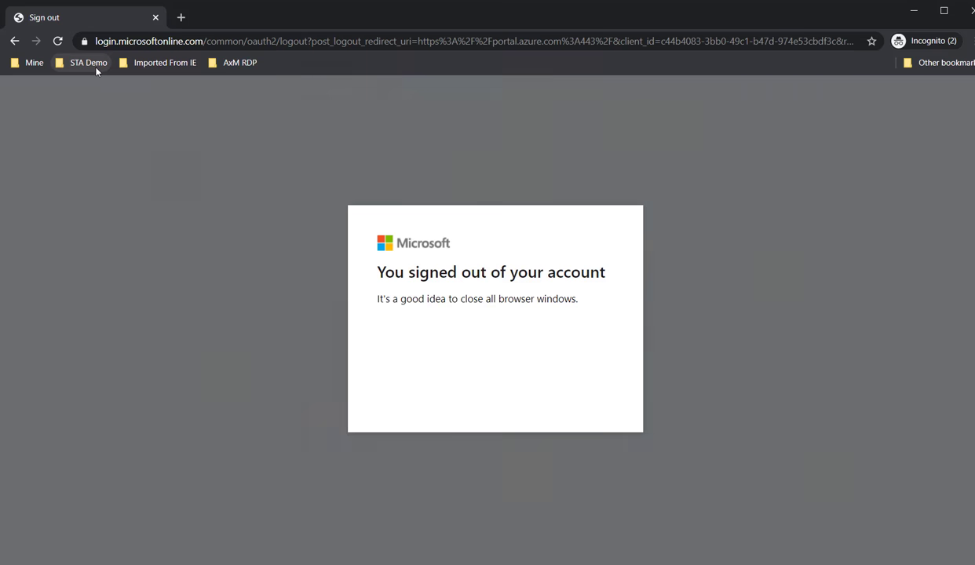
Relaunch Azure Portal, skip the password popup, and submit the security key PIN
{"action": "left_click", "coordinate": [87, 62]}
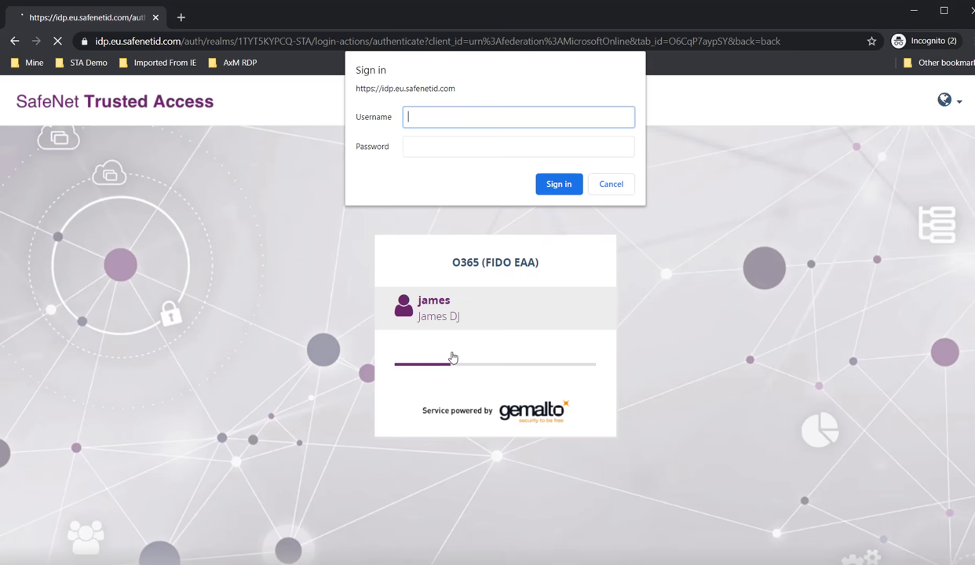
{"action": "left_click", "coordinate": [611, 184]}
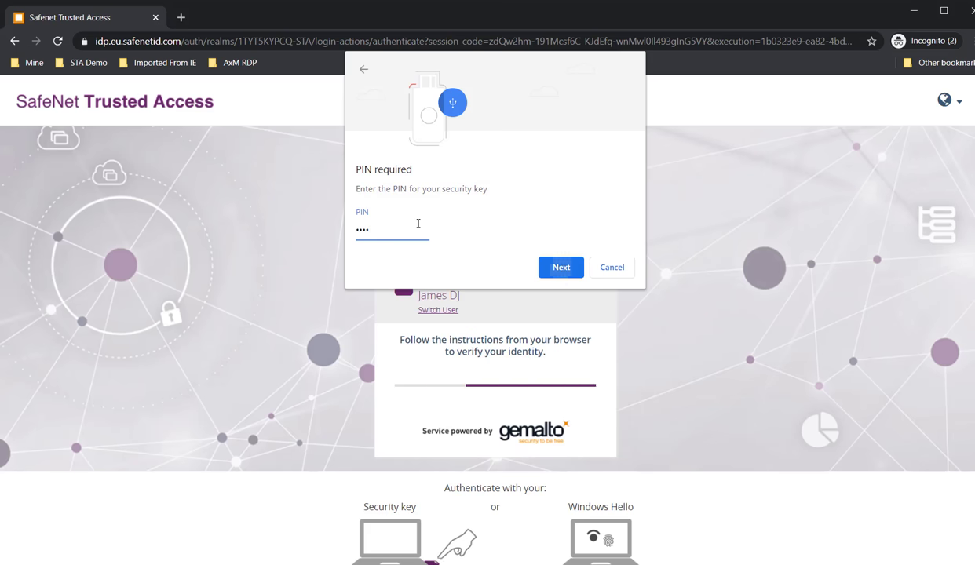
{"action": "left_click", "coordinate": [561, 267]}
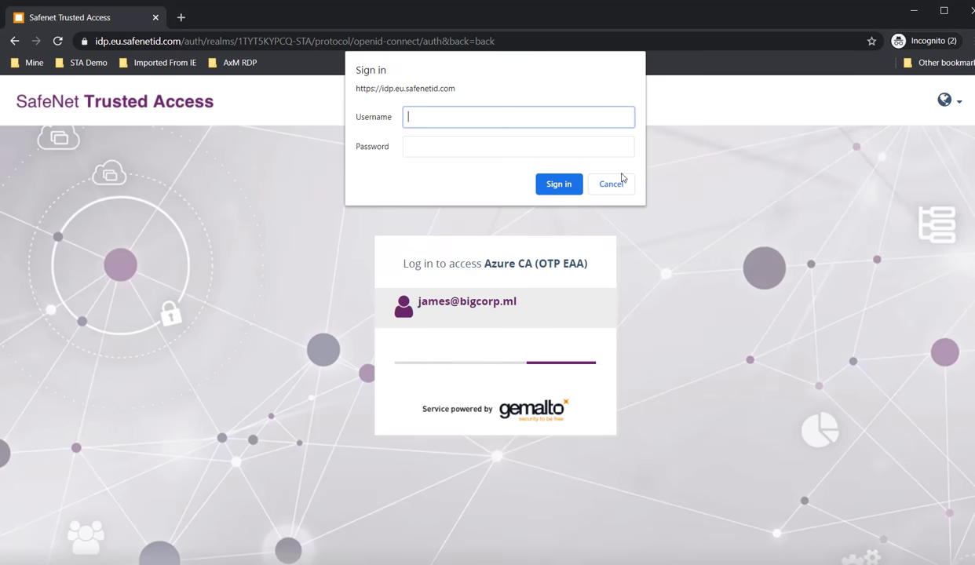
Cancel the browser sign-in popup and submit a short passcode on the Azure CA login page
{"action": "left_click", "coordinate": [611, 184]}
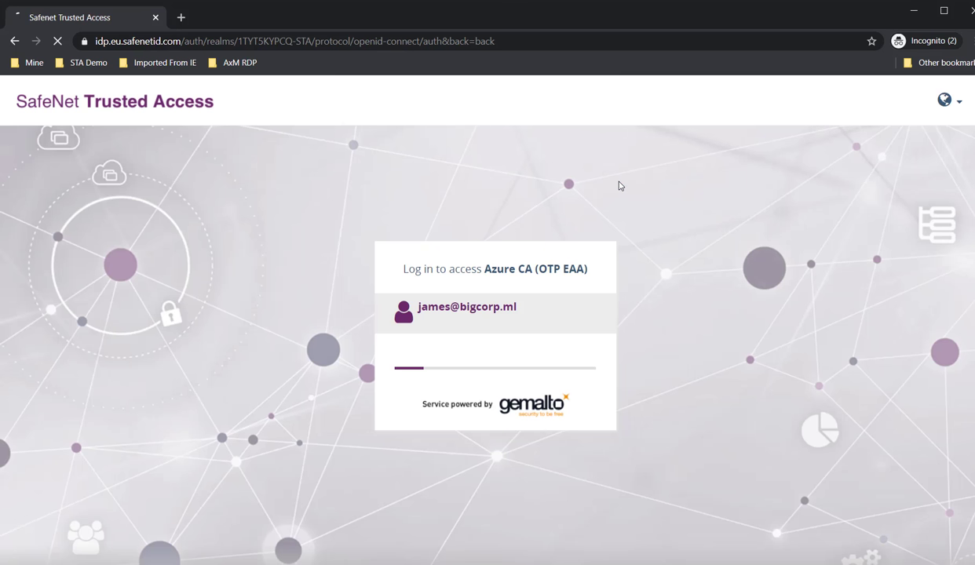
{"action": "left_click", "coordinate": [467, 307]}
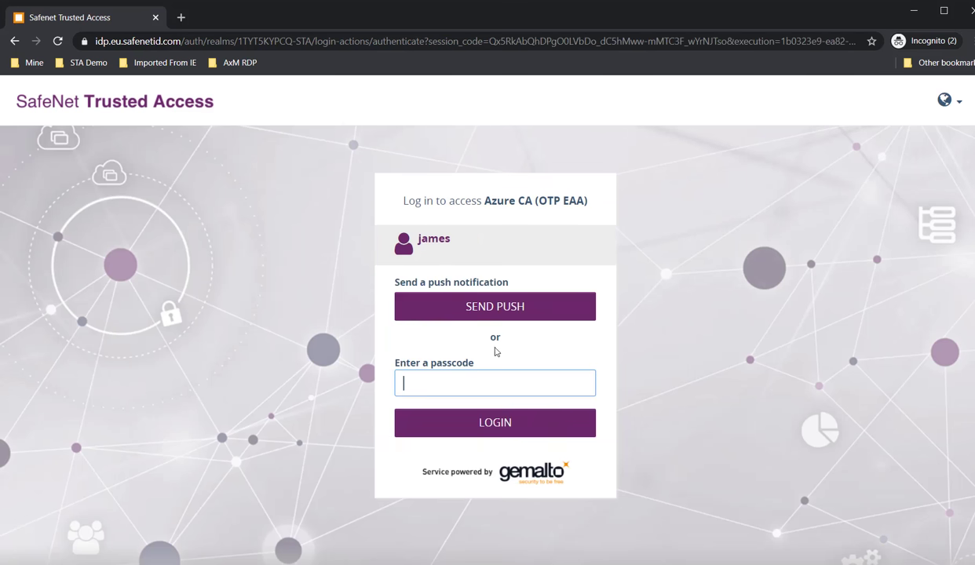
{"action": "mouse_move", "coordinate": [450, 292]}
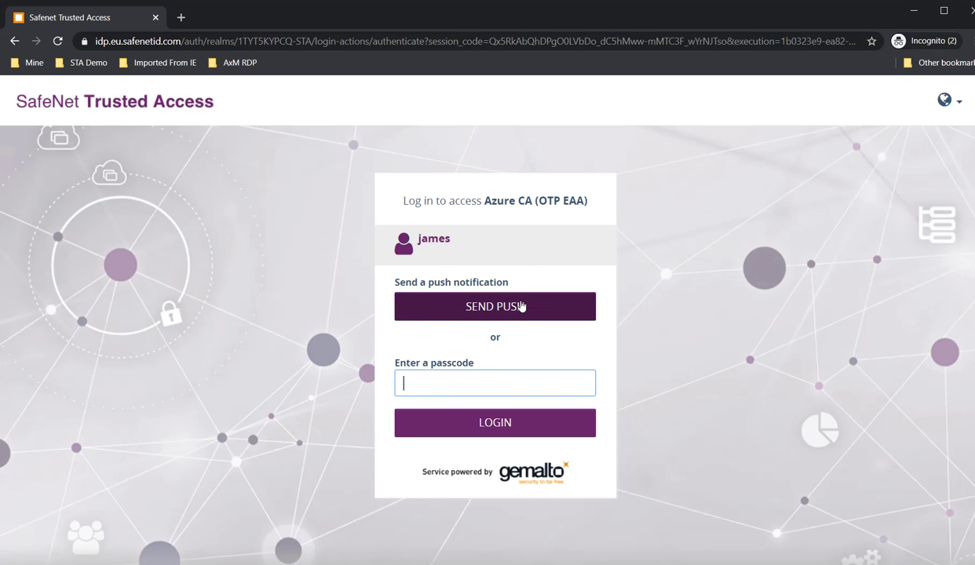
{"action": "mouse_move", "coordinate": [447, 361]}
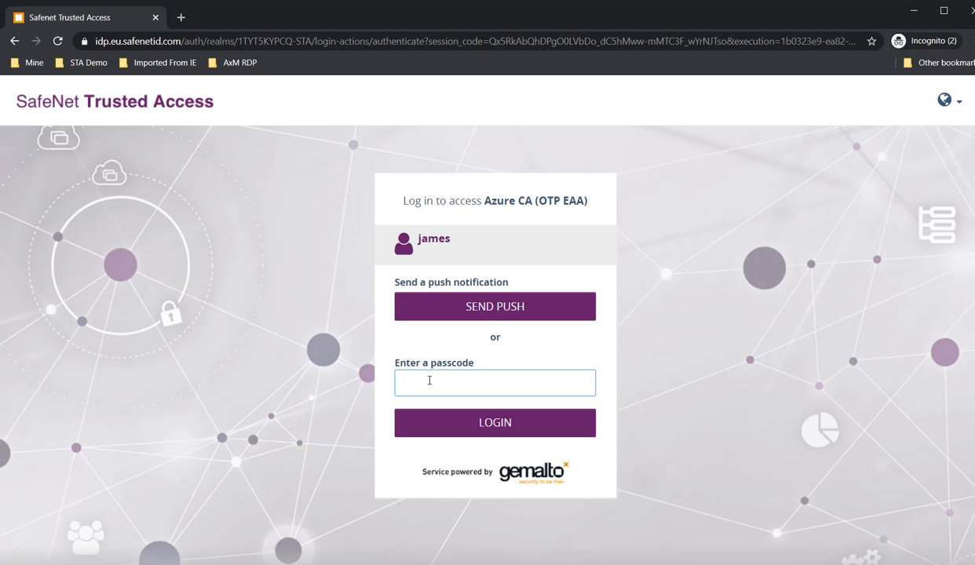
{"action": "type", "text": "•"}
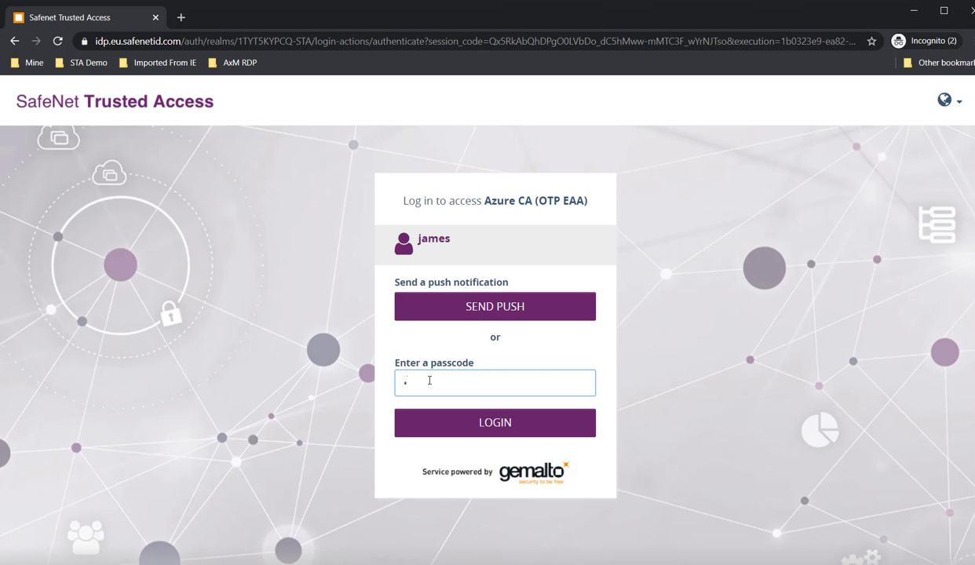
{"action": "type", "text": "2"}
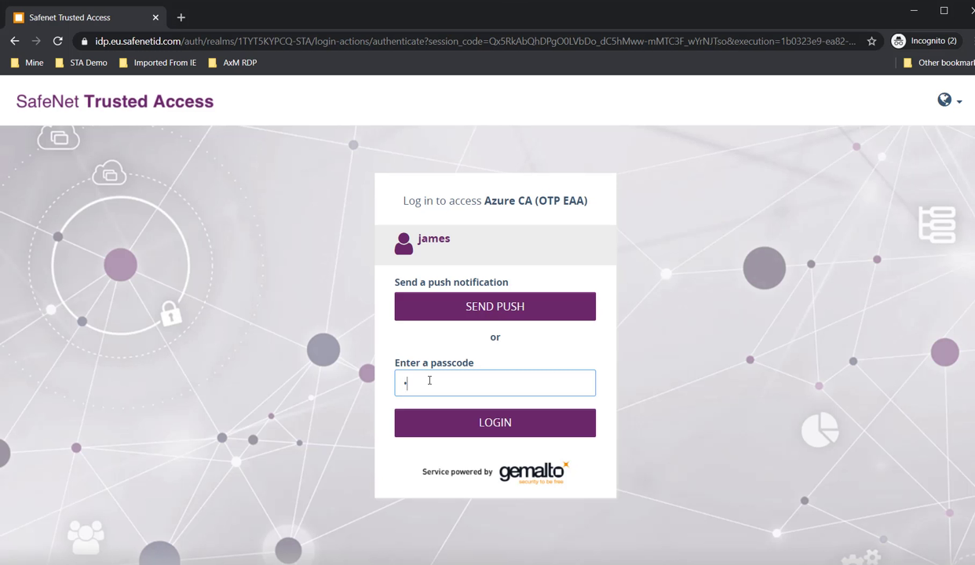
{"action": "type", "text": "•"}
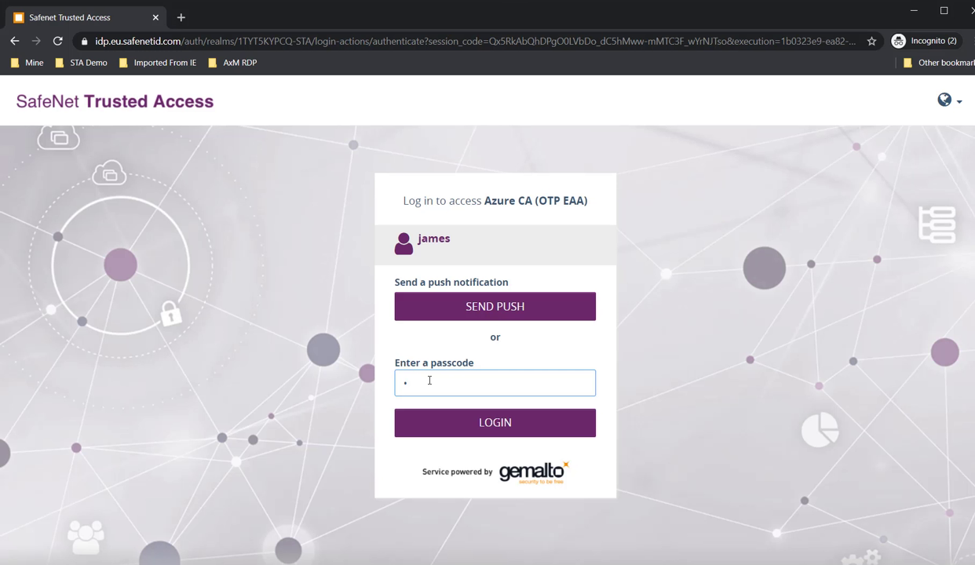
{"action": "left_click", "coordinate": [495, 423]}
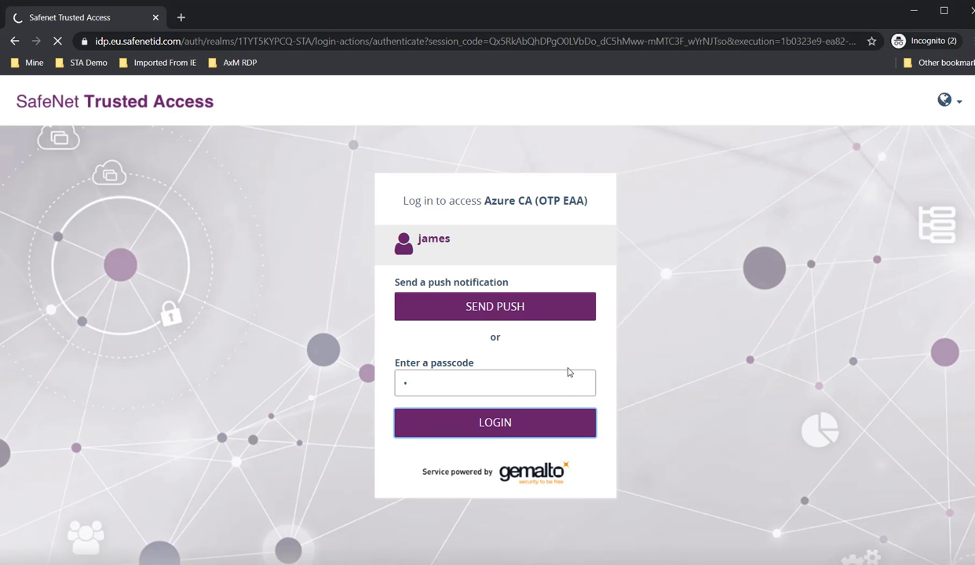
Enter passcode '123' read along the grid pattern and submit the login
{"action": "left_click", "coordinate": [495, 423]}
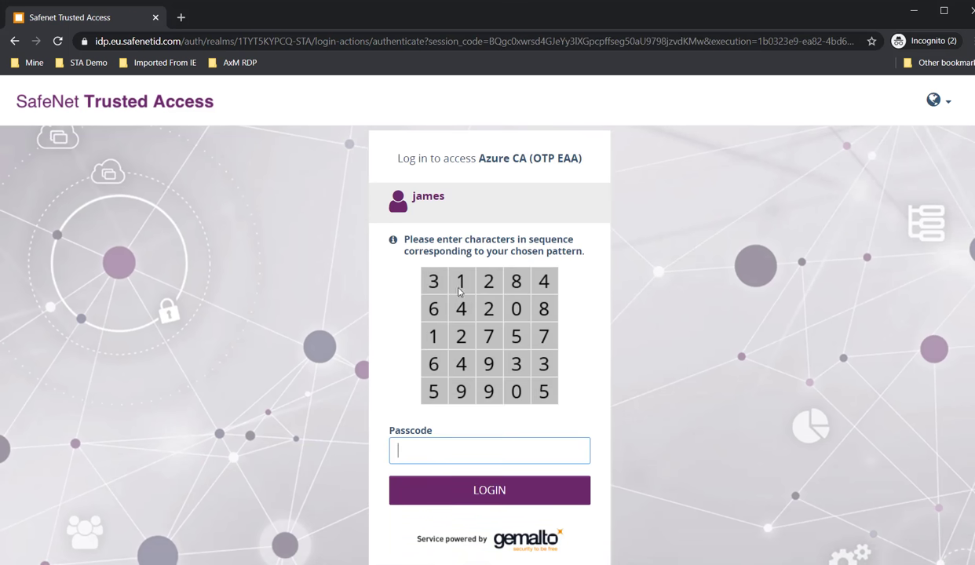
{"action": "mouse_move", "coordinate": [493, 319]}
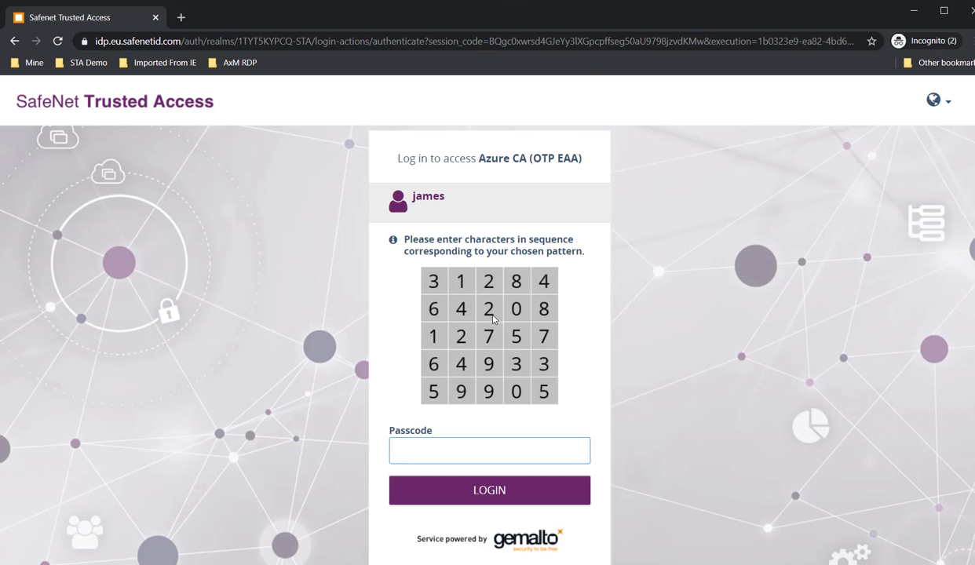
{"action": "mouse_move", "coordinate": [643, 328]}
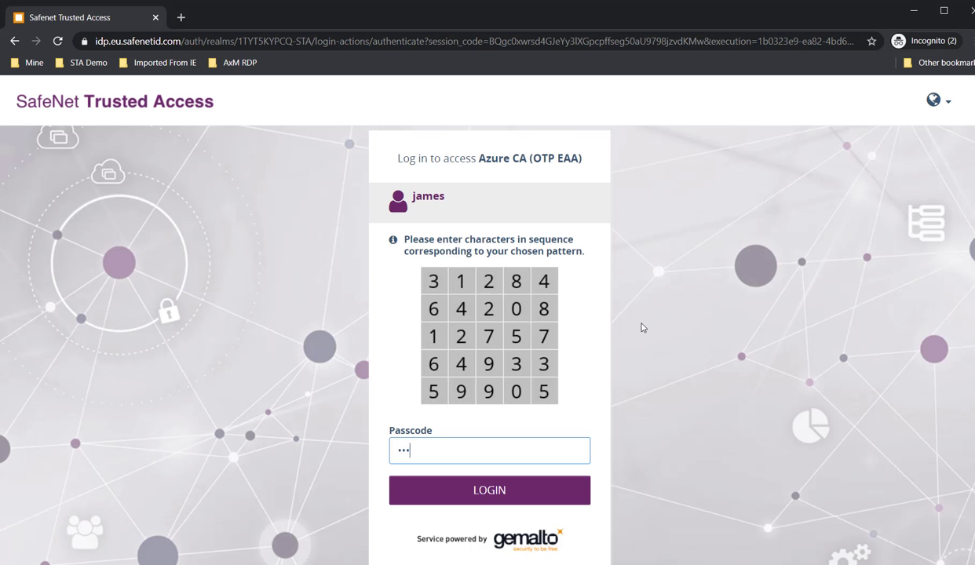
{"action": "type", "text": "123"}
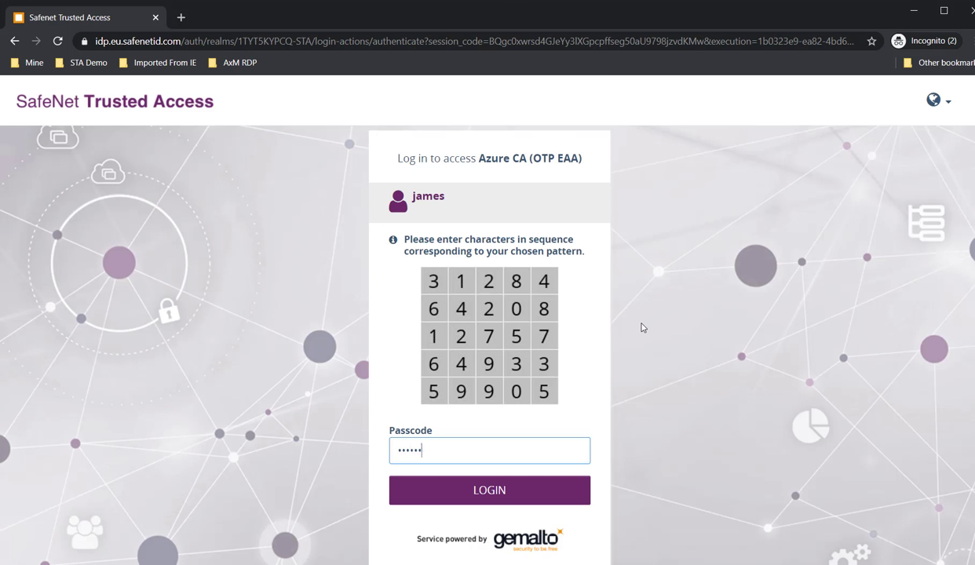
{"action": "mouse_move", "coordinate": [489, 490]}
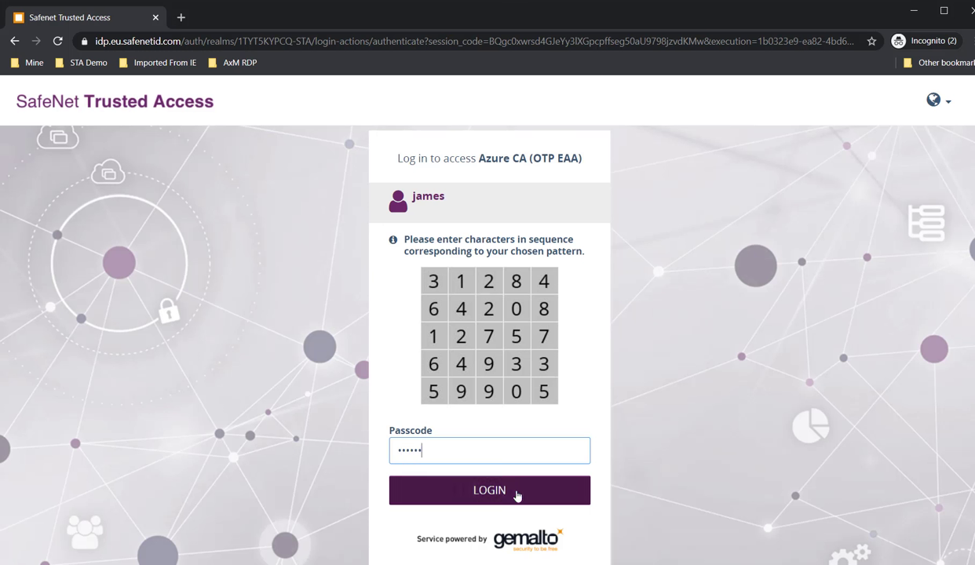
{"action": "left_click", "coordinate": [489, 490]}
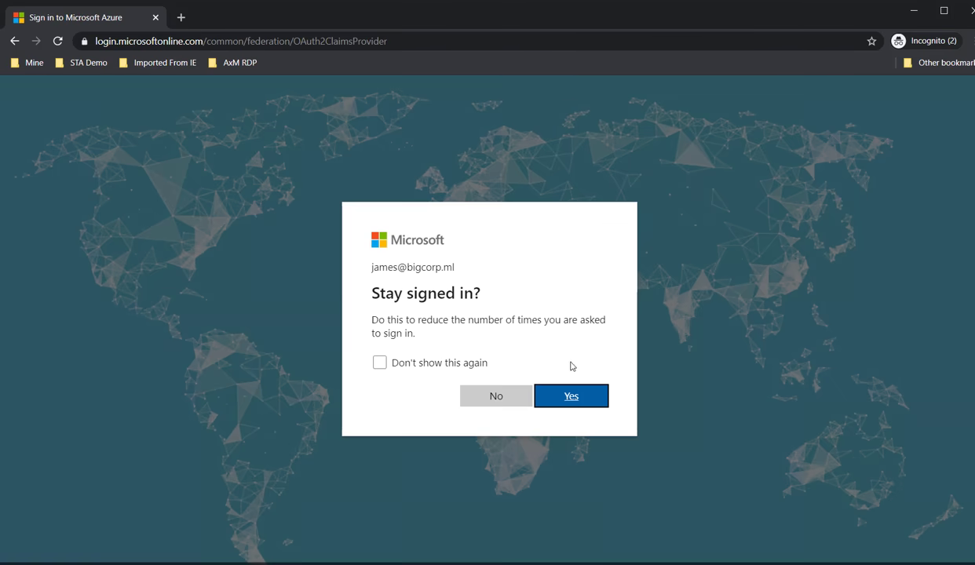
Answer Yes to 'Stay signed in?' to return to the Azure portal home
{"action": "left_click", "coordinate": [571, 396]}
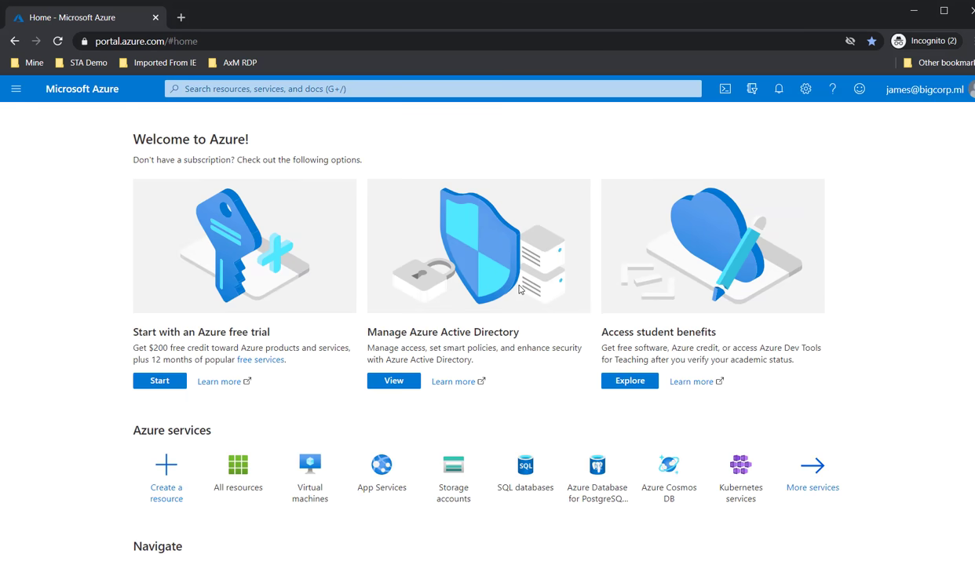
{"action": "mouse_move", "coordinate": [303, 343]}
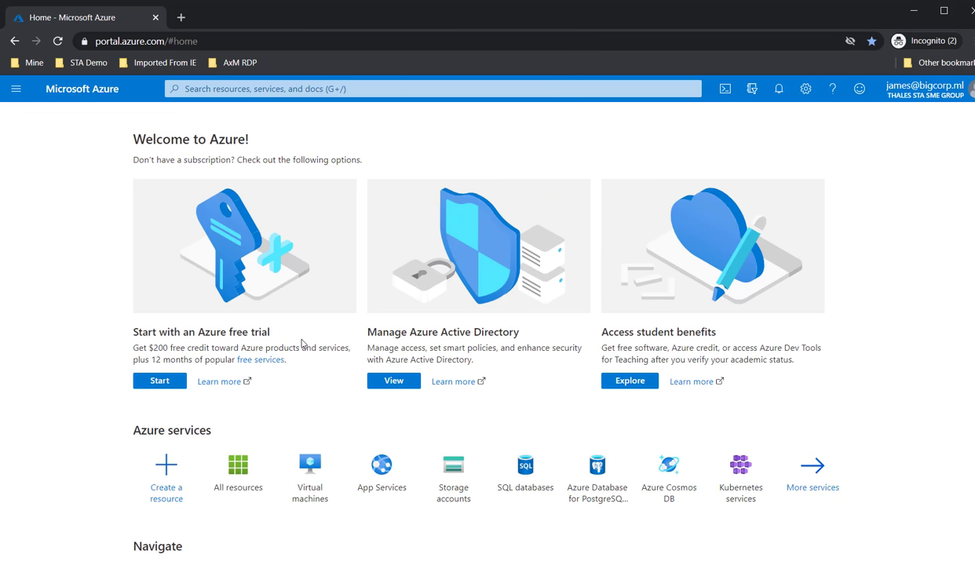